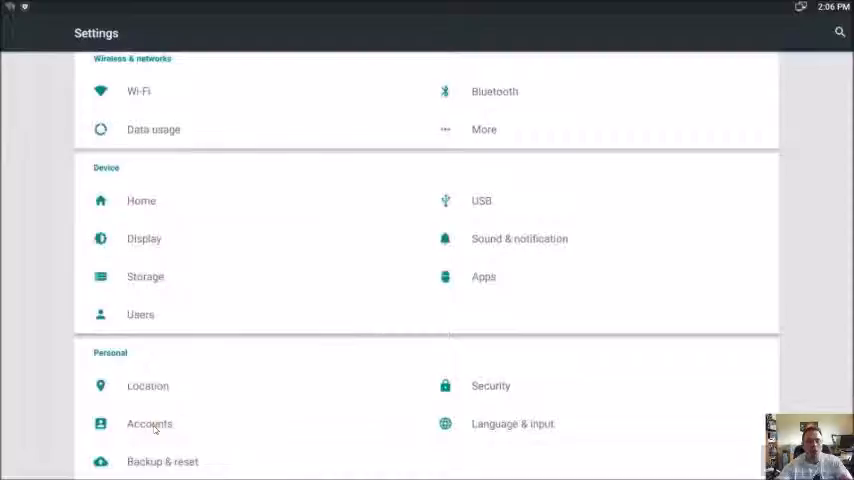
Review the Facebook, Google and Outlook accounts in Android Settings, then return to the home screen
left_click(148, 424)
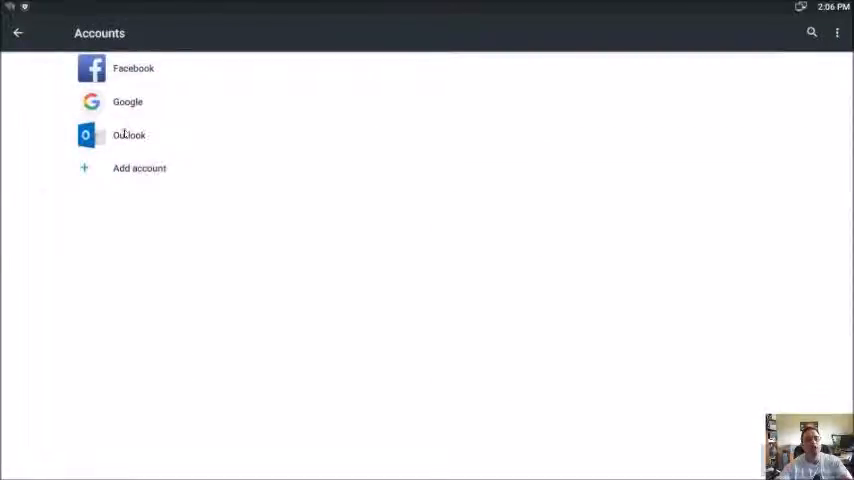
left_click(140, 168)
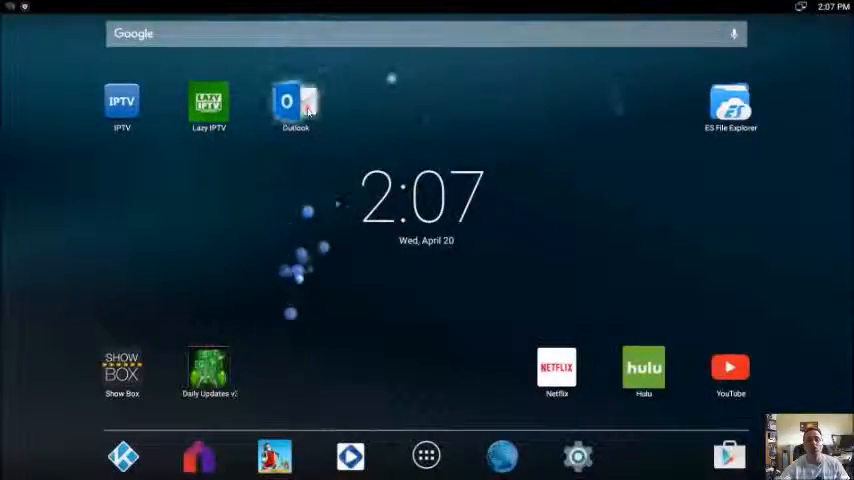
Launch Outlook and show the Reply/Reply All/Forward options on the 'test' message, then dismiss them
left_click(294, 108)
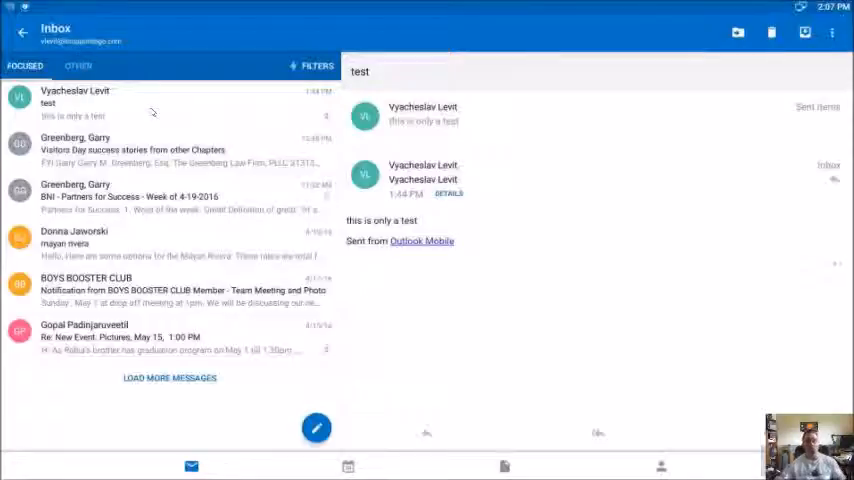
mouse_move(598, 358)
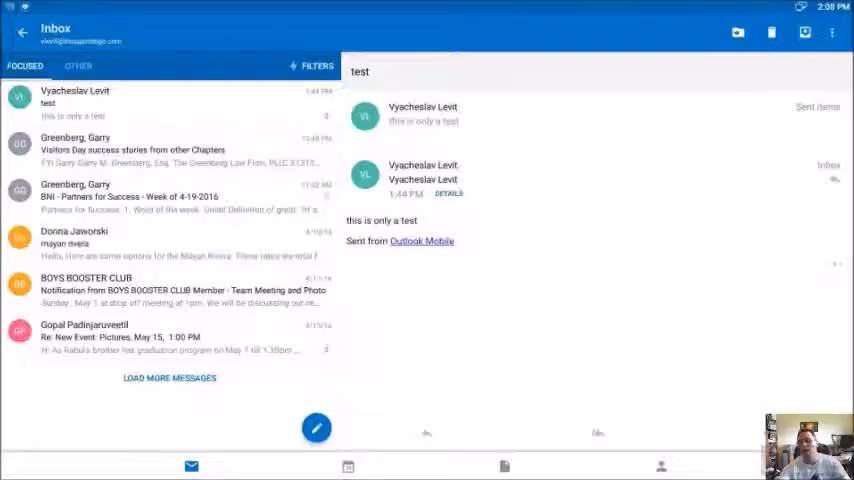
left_click(836, 180)
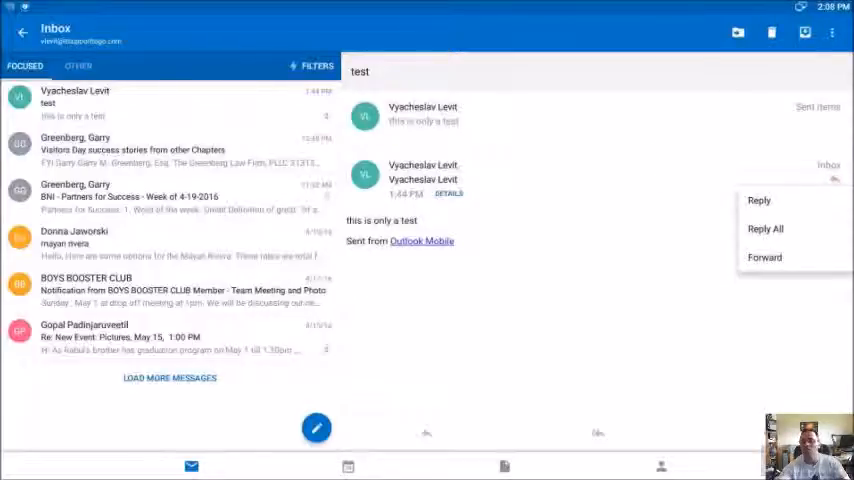
left_click(676, 236)
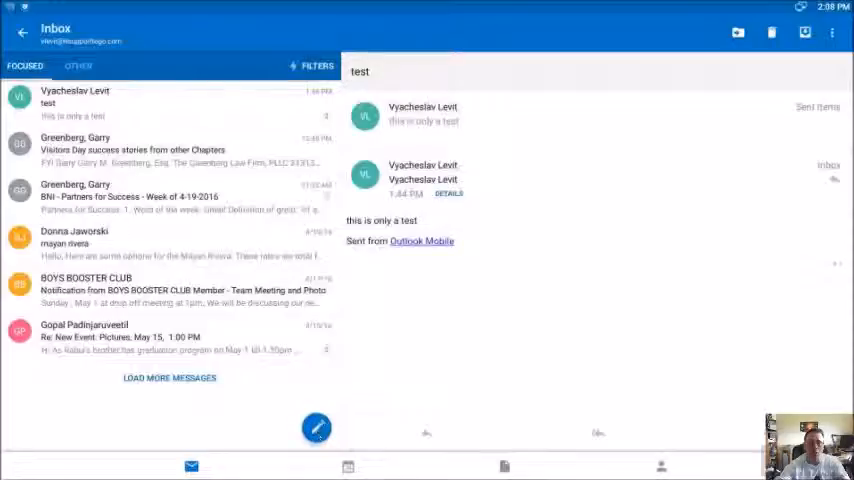
left_click(316, 428)
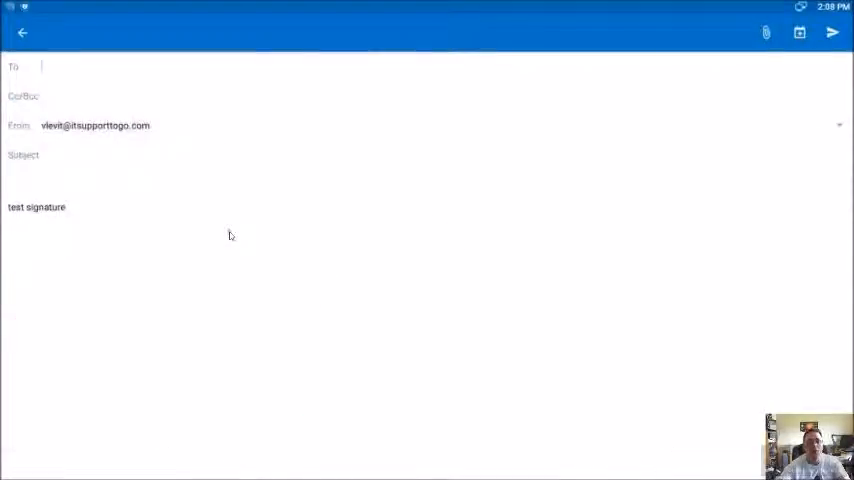
mouse_move(80, 236)
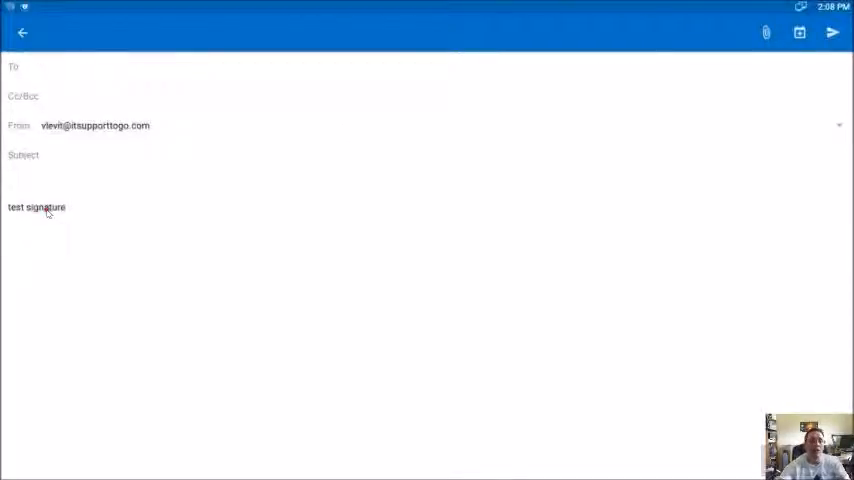
left_click(36, 208)
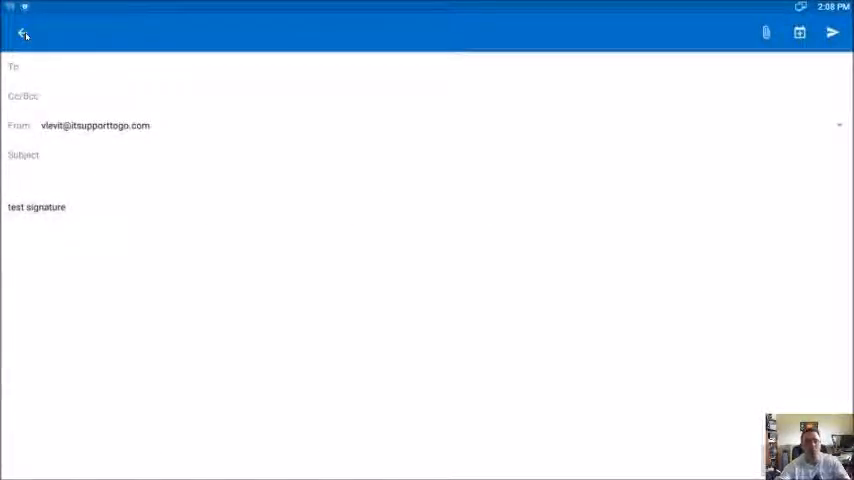
left_click(24, 32)
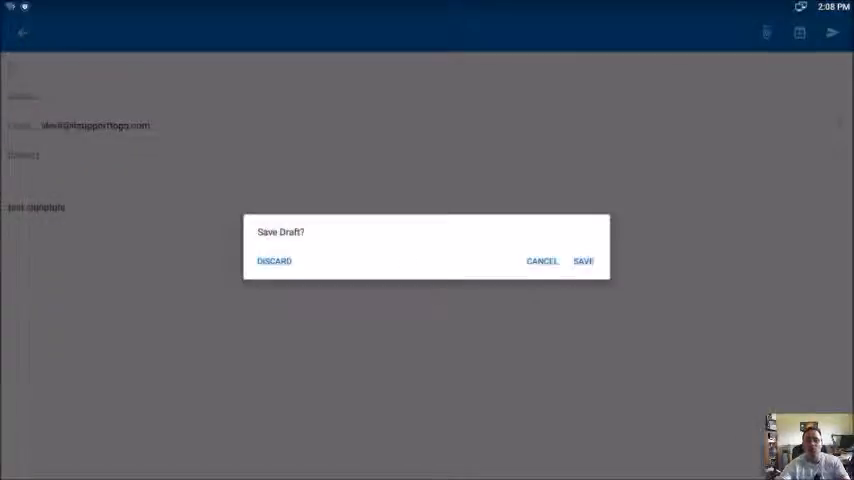
left_click(272, 260)
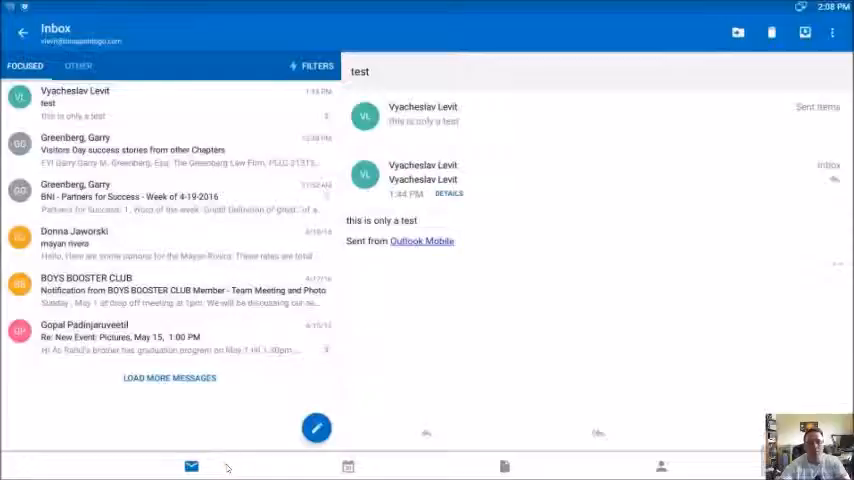
Browse the Calendar, Files and People views, then return to the Mail inbox
left_click(348, 466)
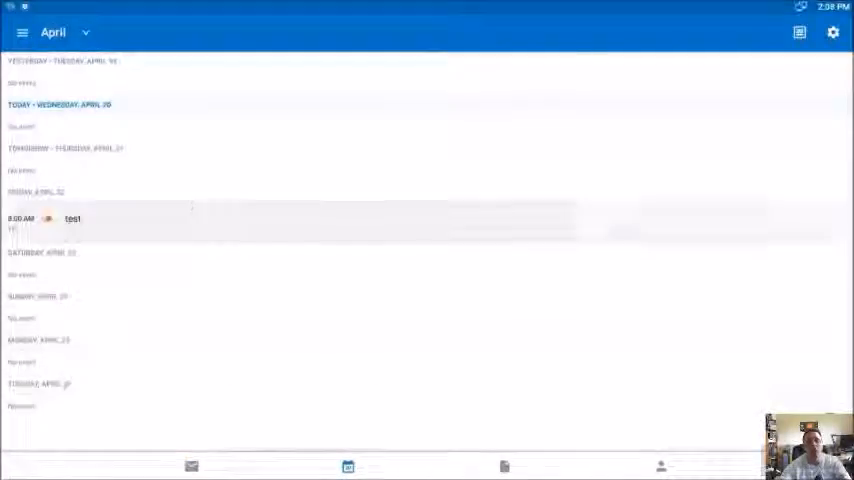
left_click(504, 466)
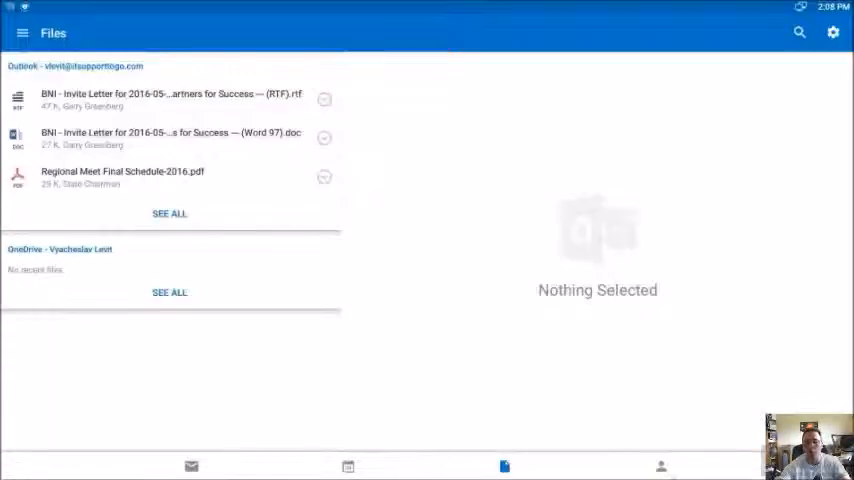
left_click(660, 466)
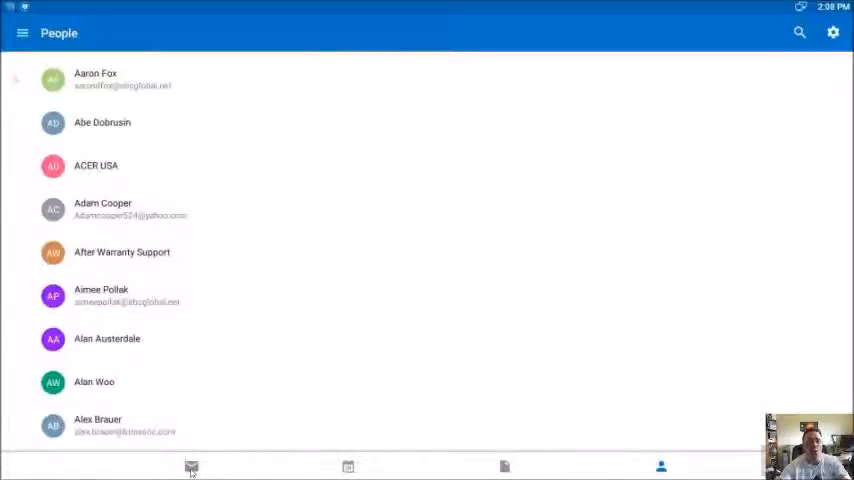
left_click(192, 466)
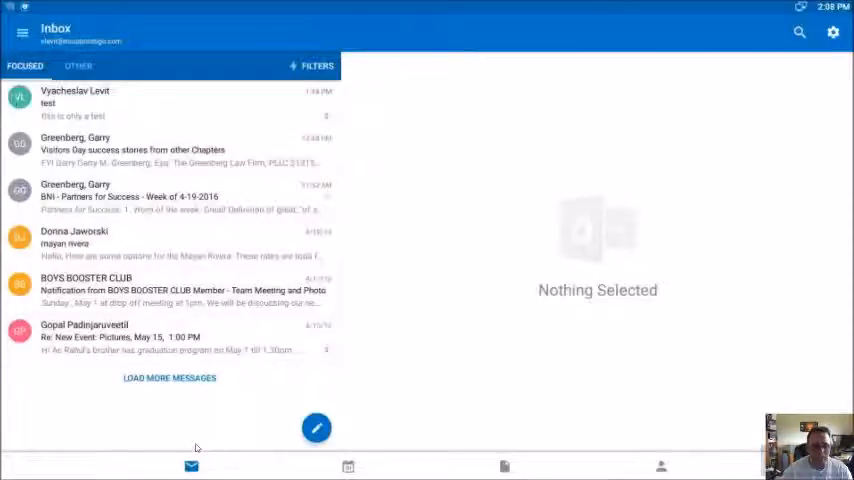
mouse_move(234, 438)
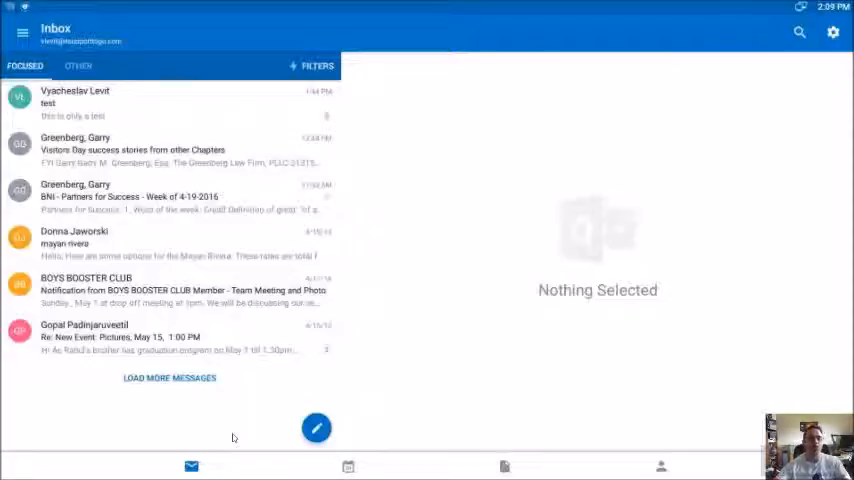
mouse_move(280, 356)
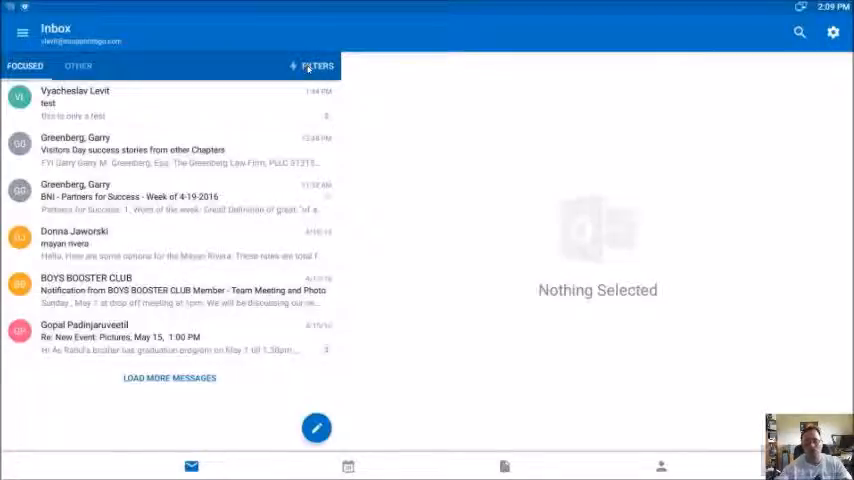
Filter the Focused inbox to Unread messages, then clear the filter to show all mail
left_click(316, 64)
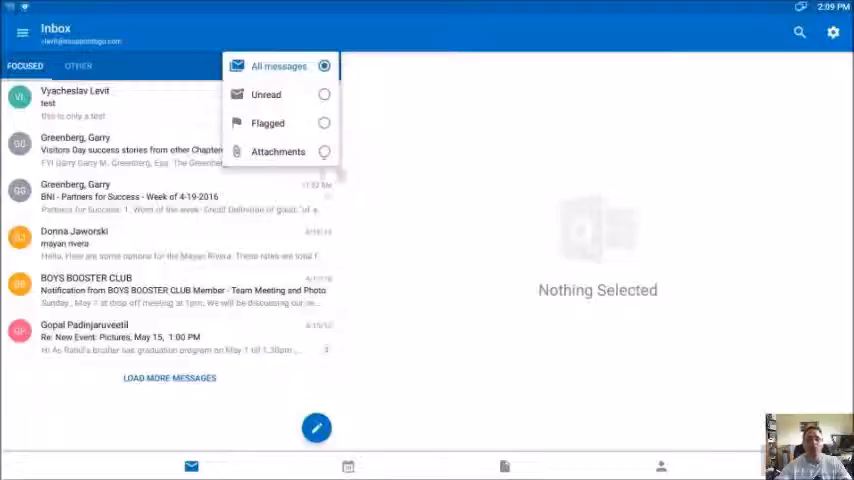
left_click(266, 94)
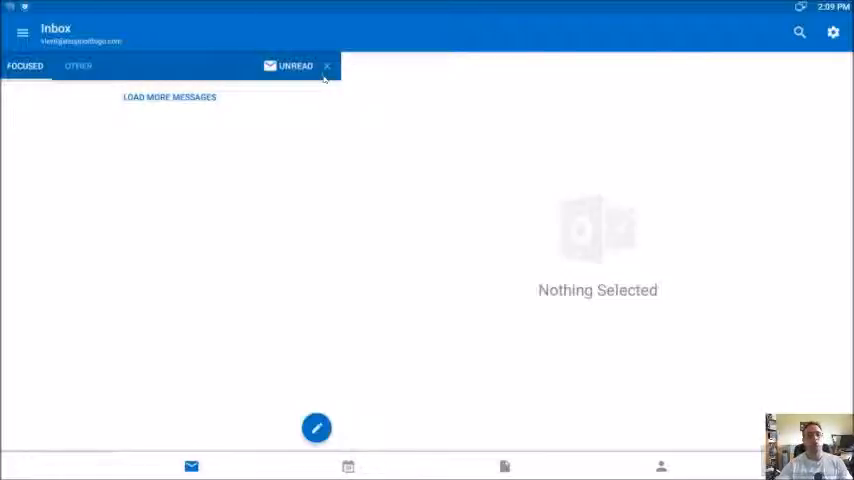
left_click(328, 66)
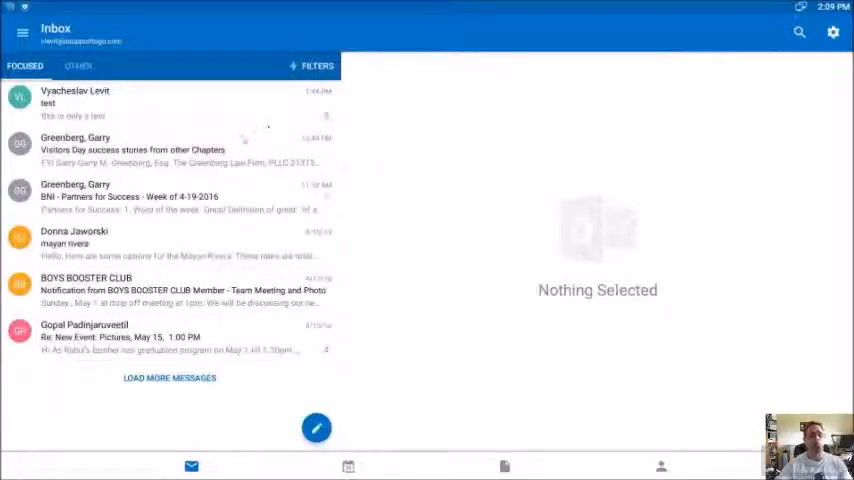
mouse_move(240, 138)
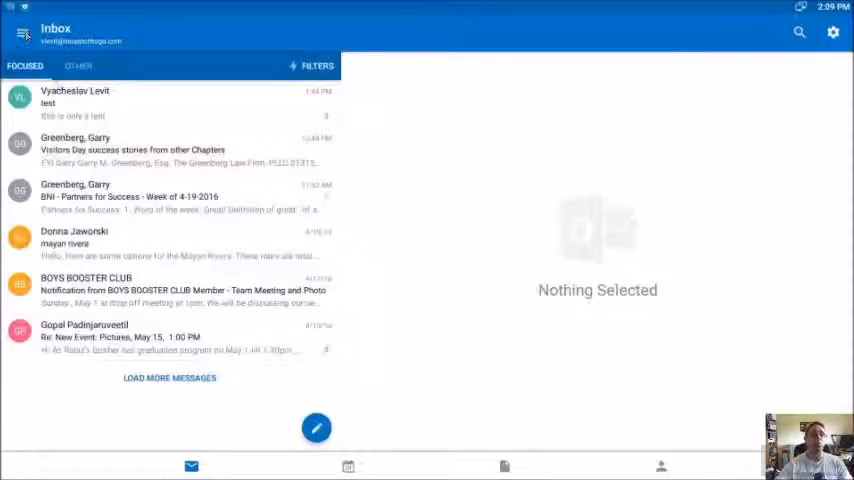
View the mail folder list, then go to Outlook's Settings screen
left_click(22, 32)
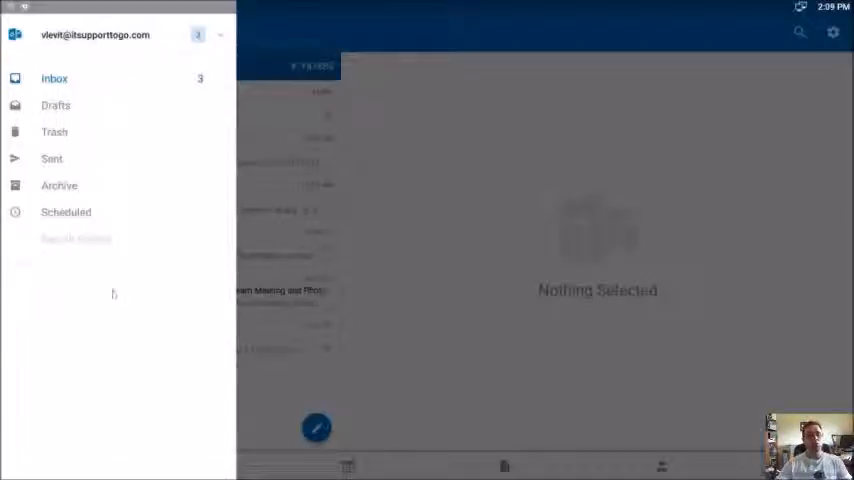
mouse_move(108, 374)
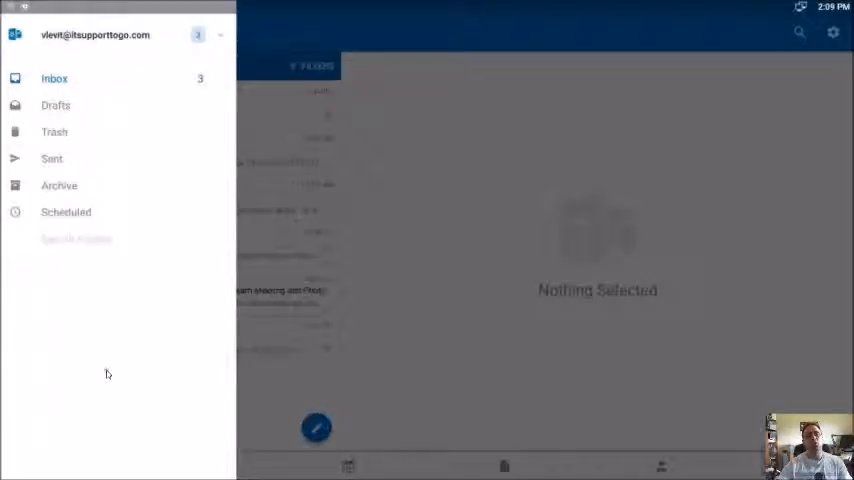
mouse_move(84, 262)
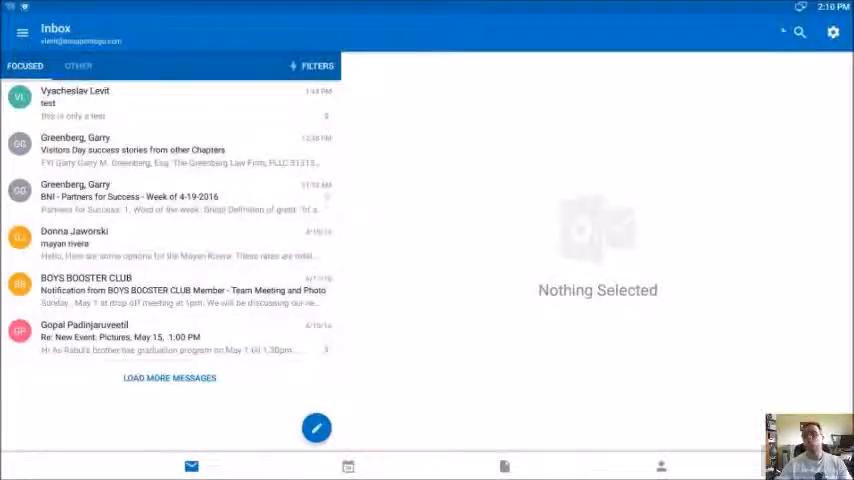
left_click(832, 32)
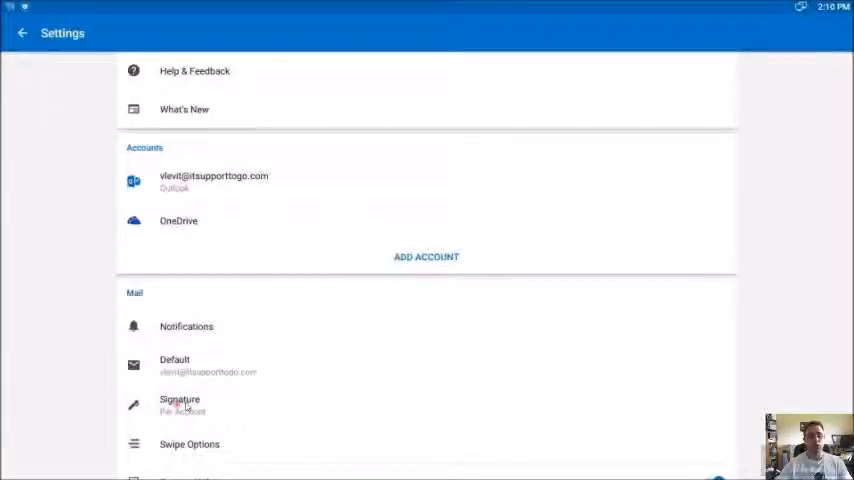
left_click(180, 404)
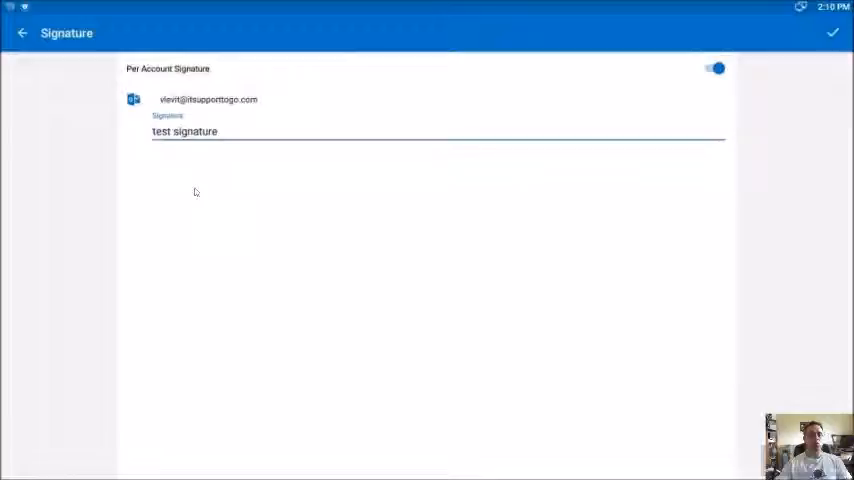
left_click(184, 132)
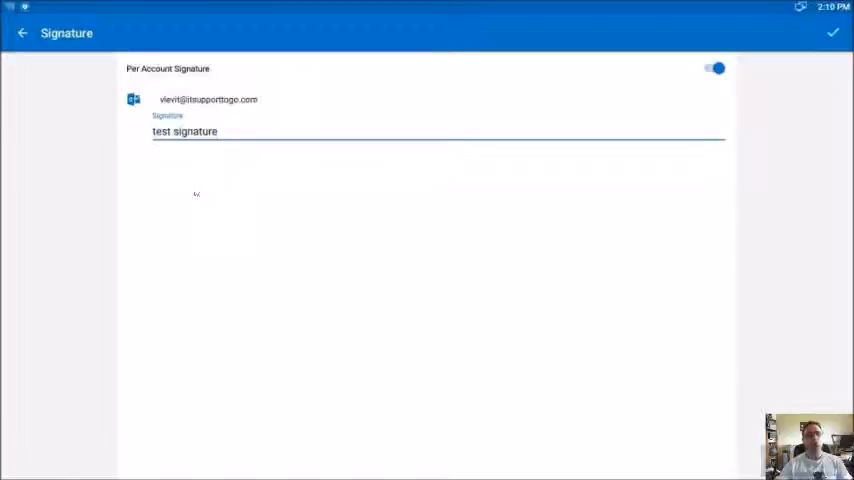
left_click(22, 32)
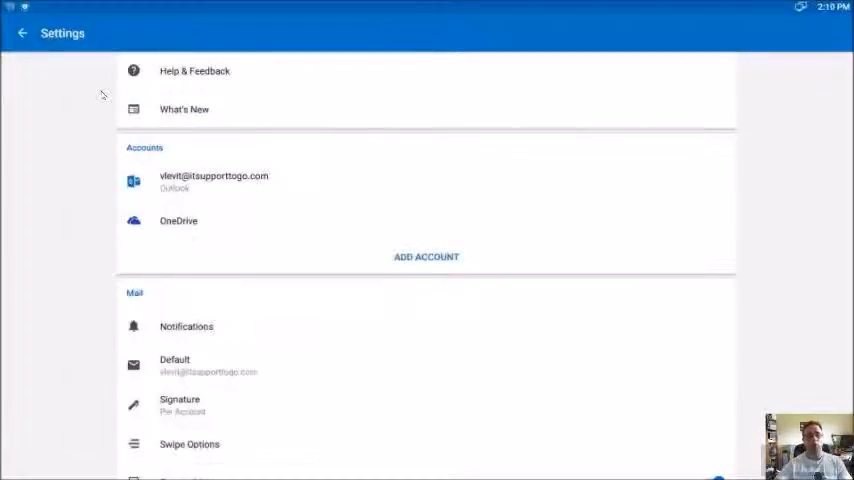
mouse_move(402, 404)
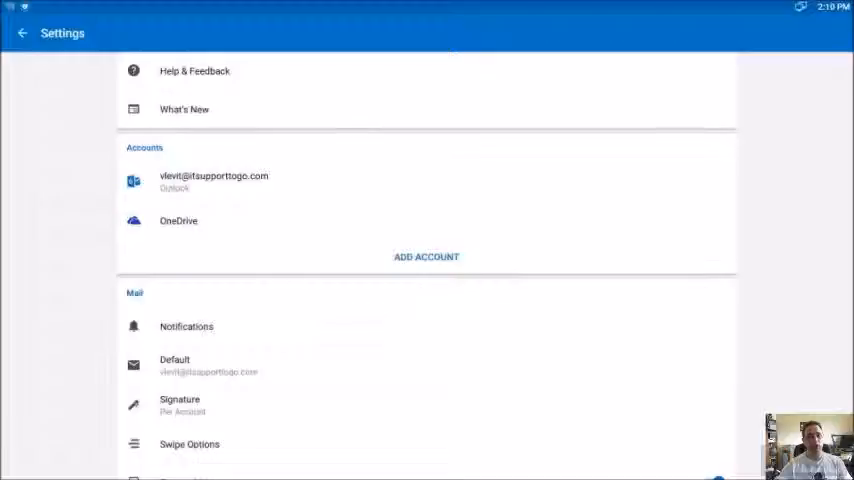
mouse_move(372, 426)
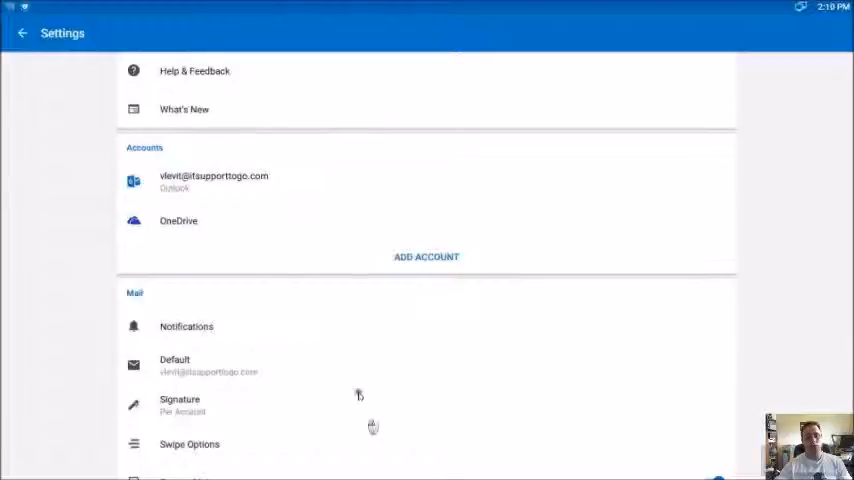
Scroll through the Settings list and return to the Focused inbox
scroll("down", 3)
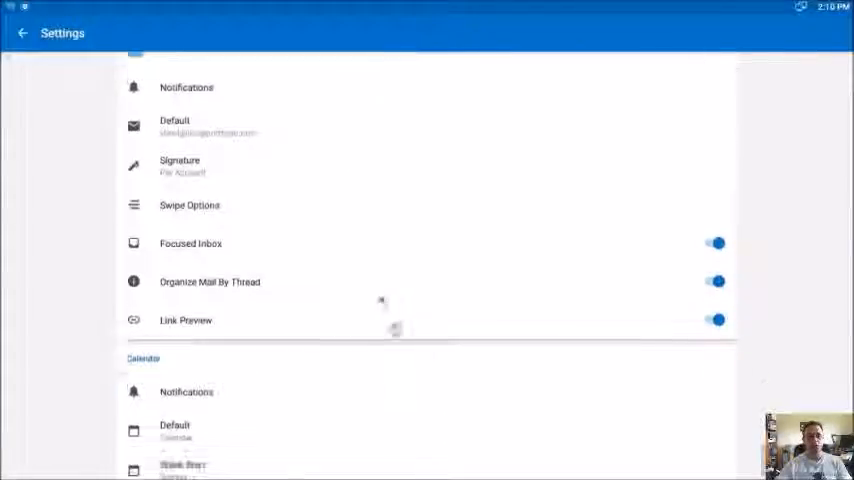
scroll("down", 3)
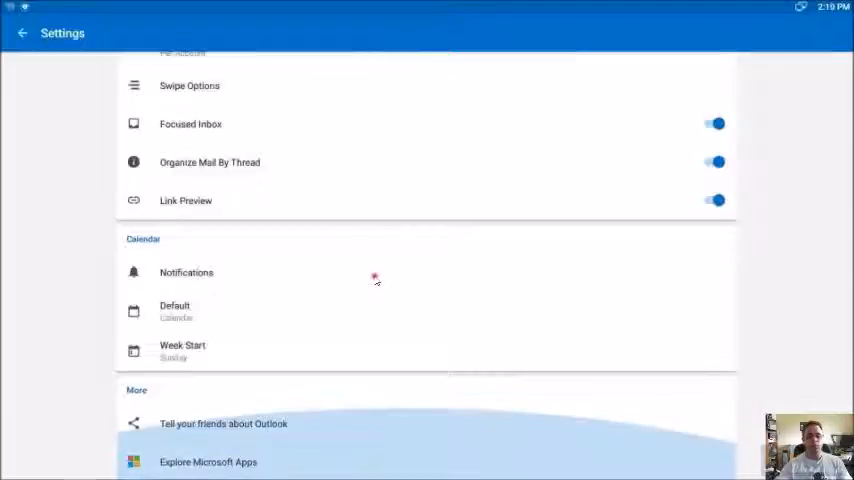
mouse_move(400, 288)
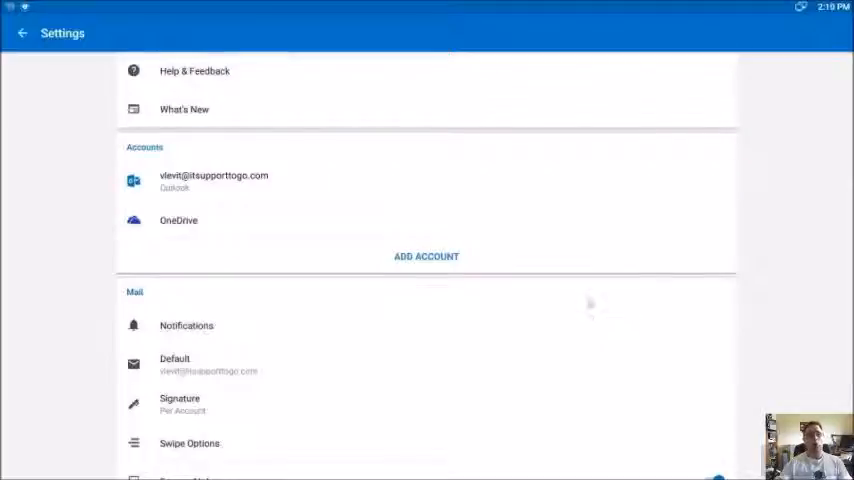
mouse_move(588, 304)
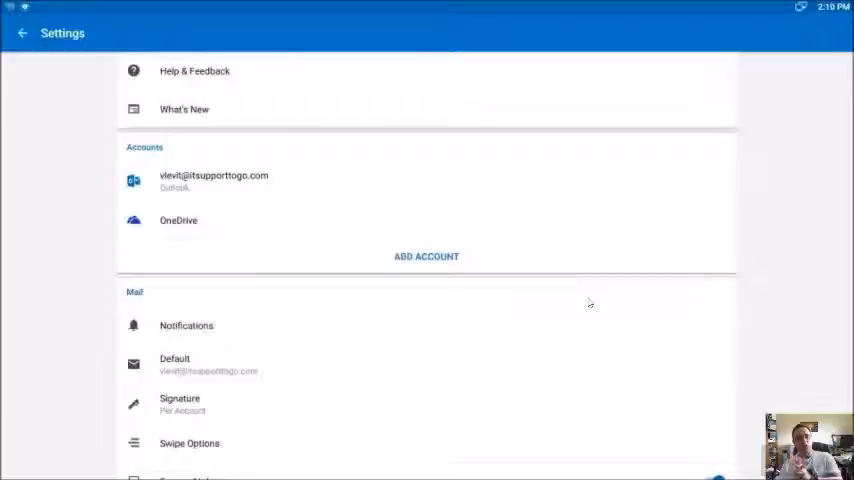
mouse_move(448, 340)
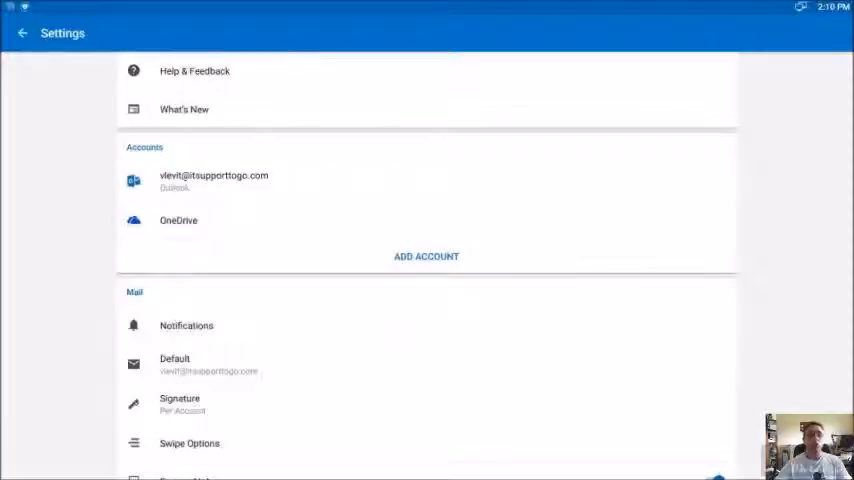
left_click(22, 32)
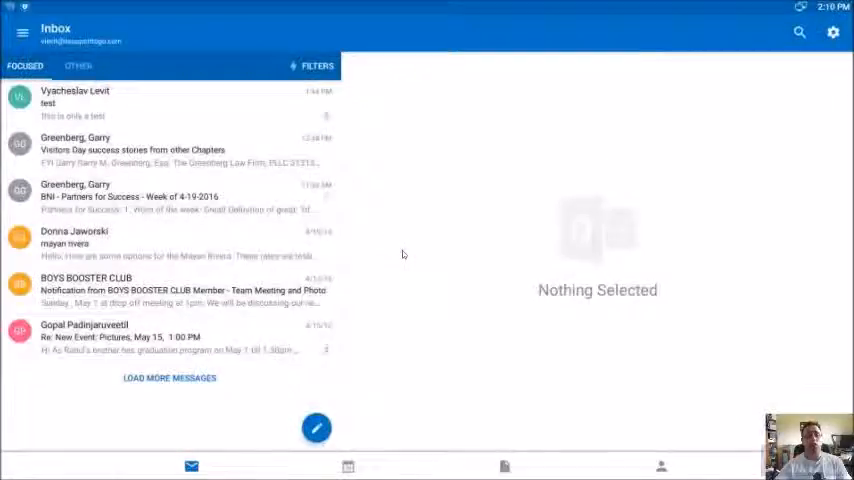
mouse_move(416, 284)
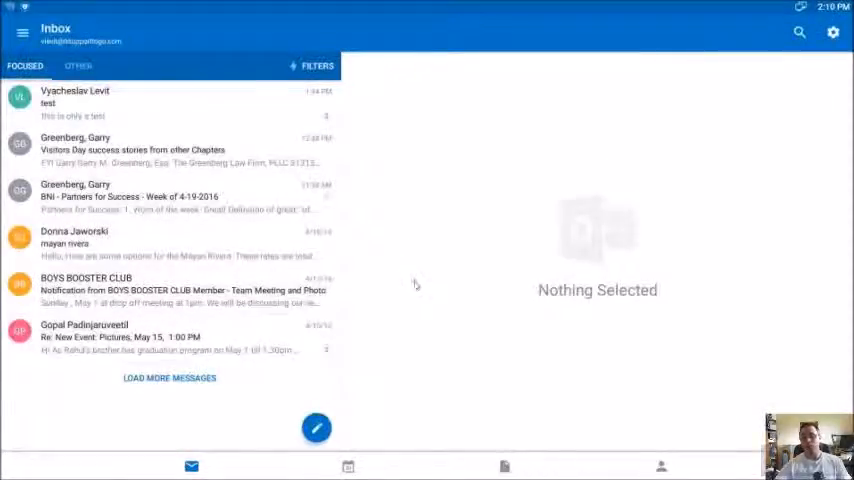